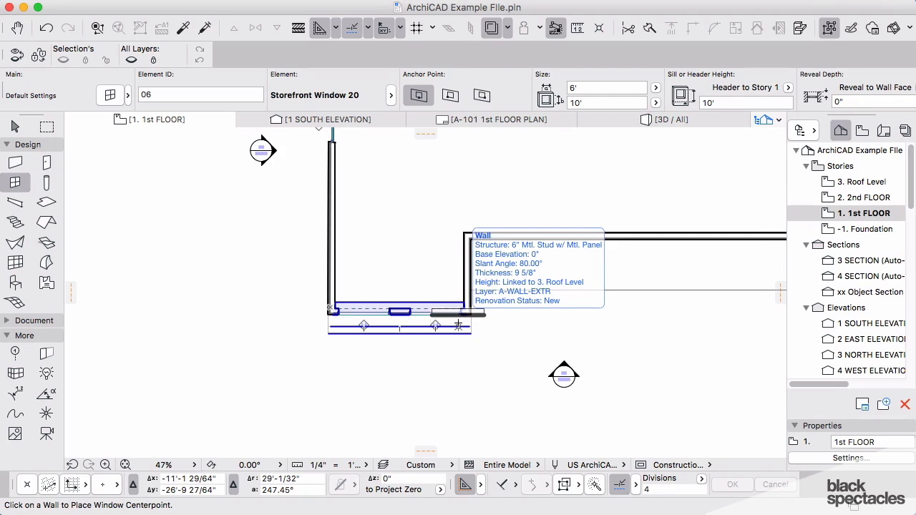
Step: Place a second Storefront Window 20 on the short wall and check it in 3D
click(671, 119)
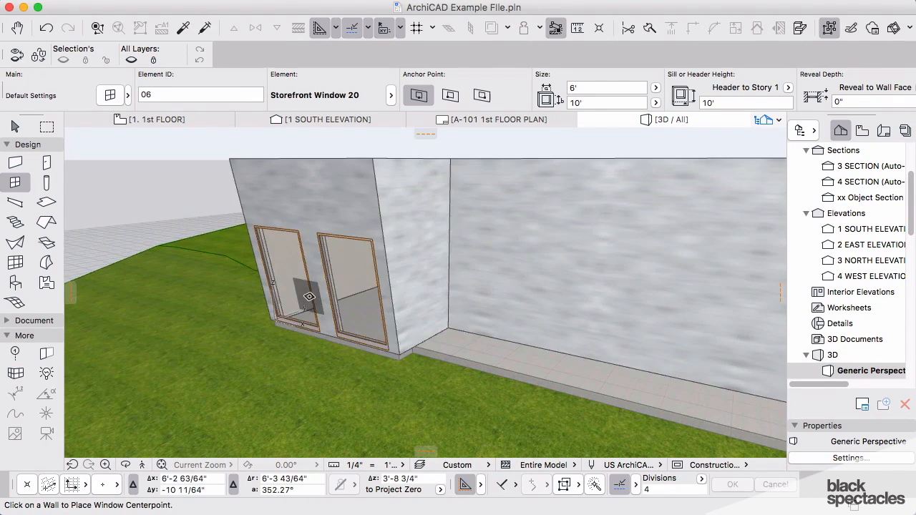
drag(309, 297, 481, 330)
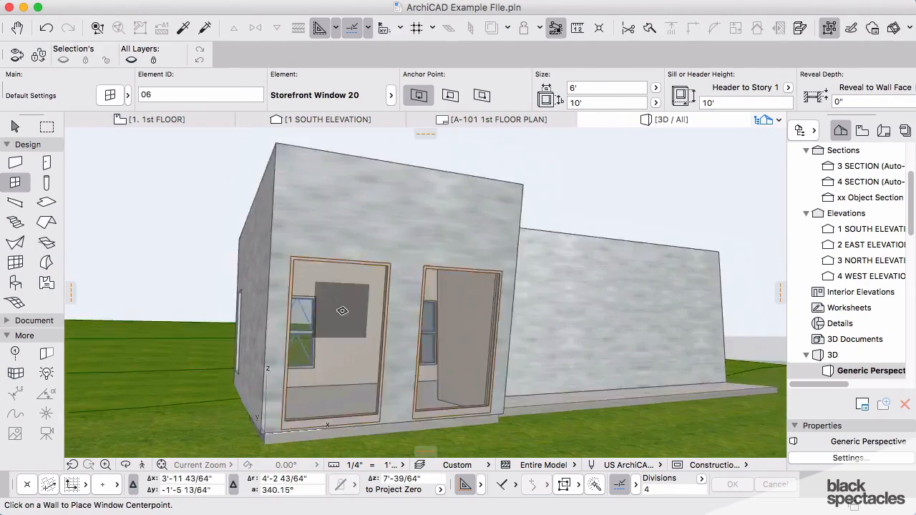
mouse_move(344, 311)
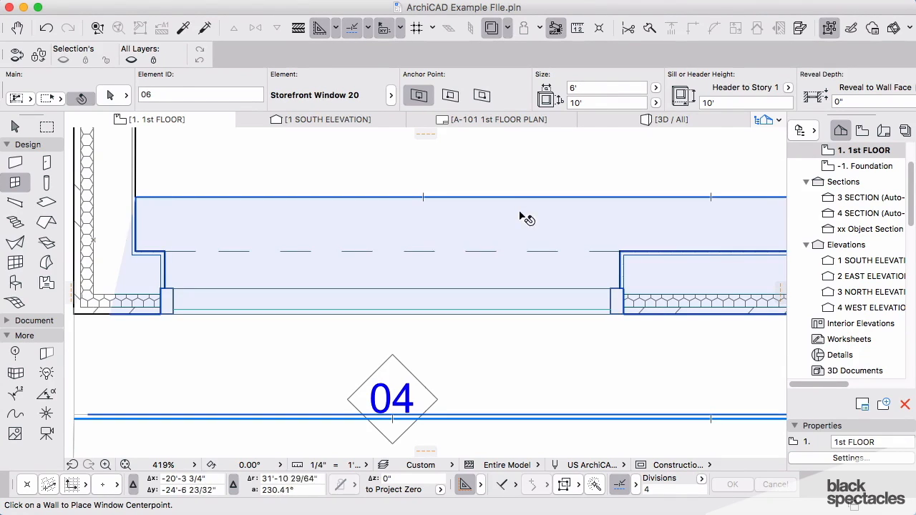
mouse_move(519, 269)
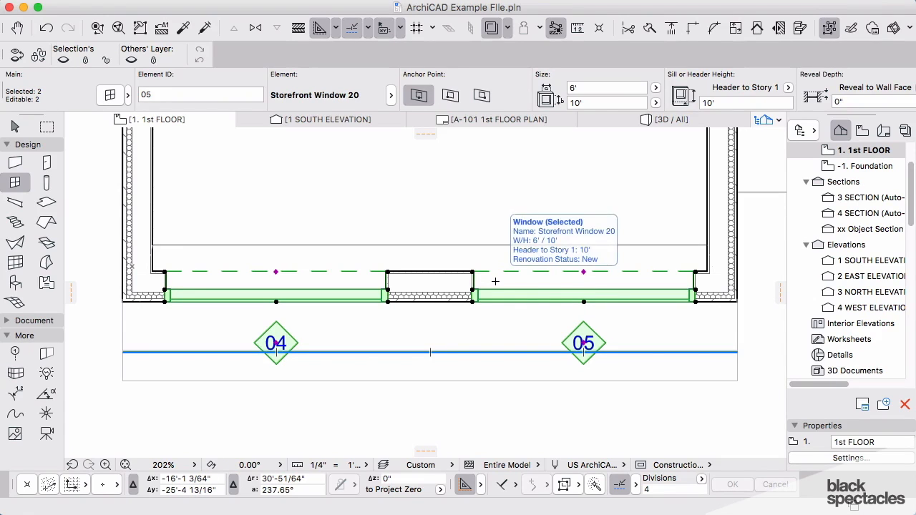
Step: Set the width of both storefront windows to 4' in the Info Box
click(608, 87)
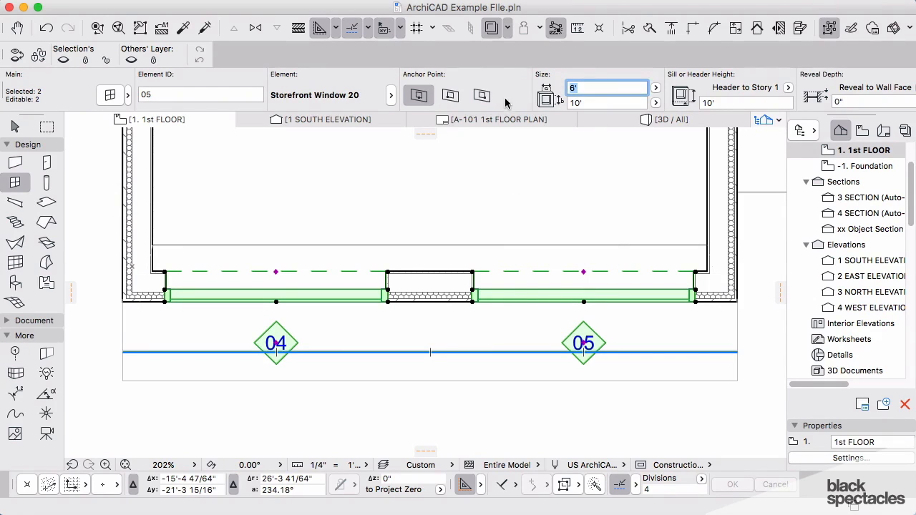
mouse_move(501, 109)
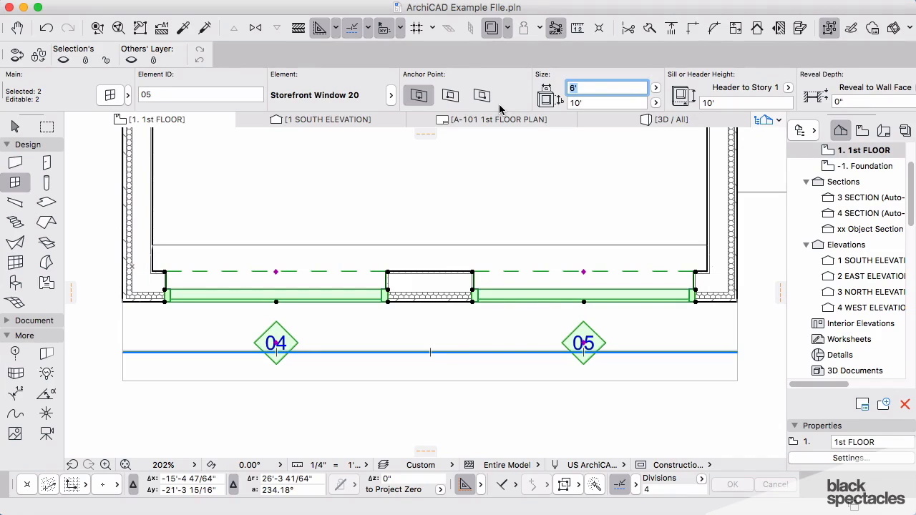
text(4)
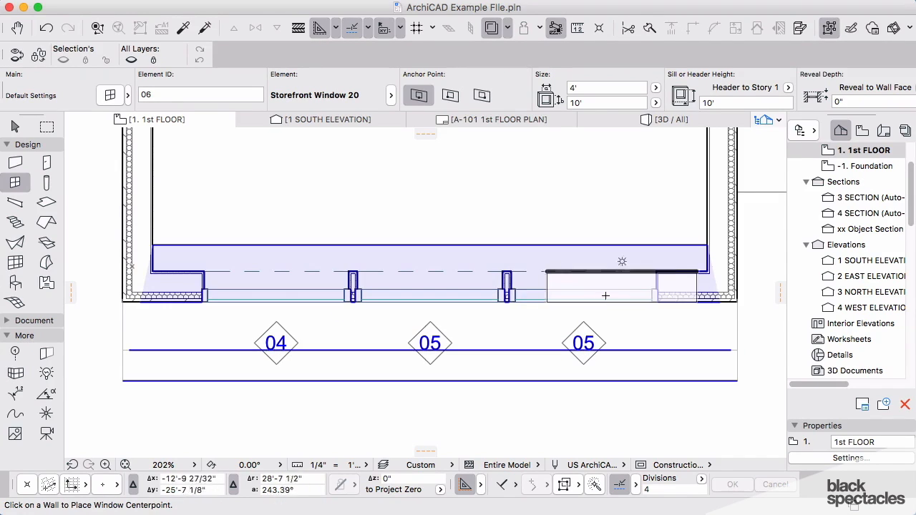
Step: Raise the storefront windows to a 14' height via the 3D height tracker field
click(669, 120)
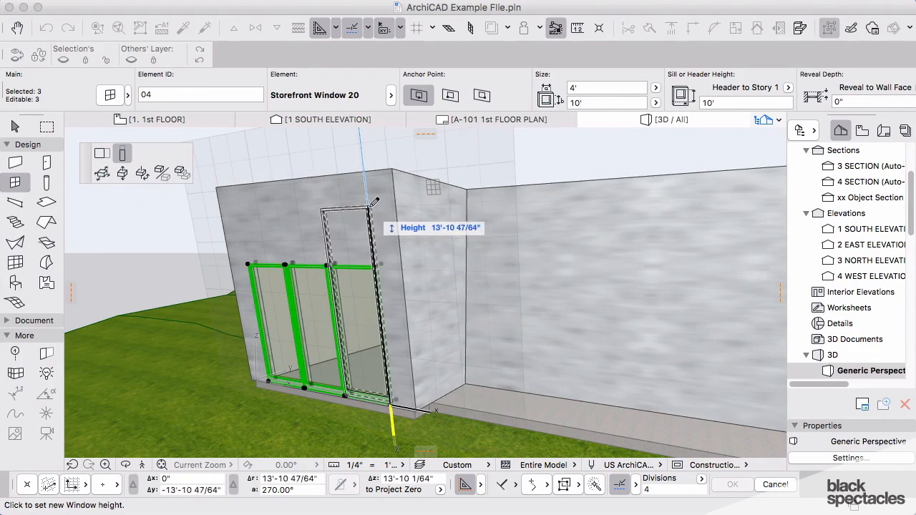
text(1)
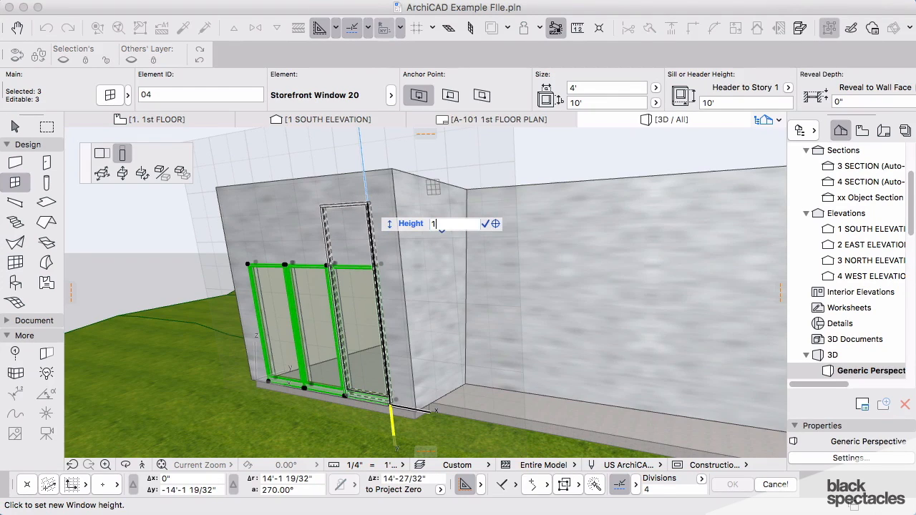
text(14')
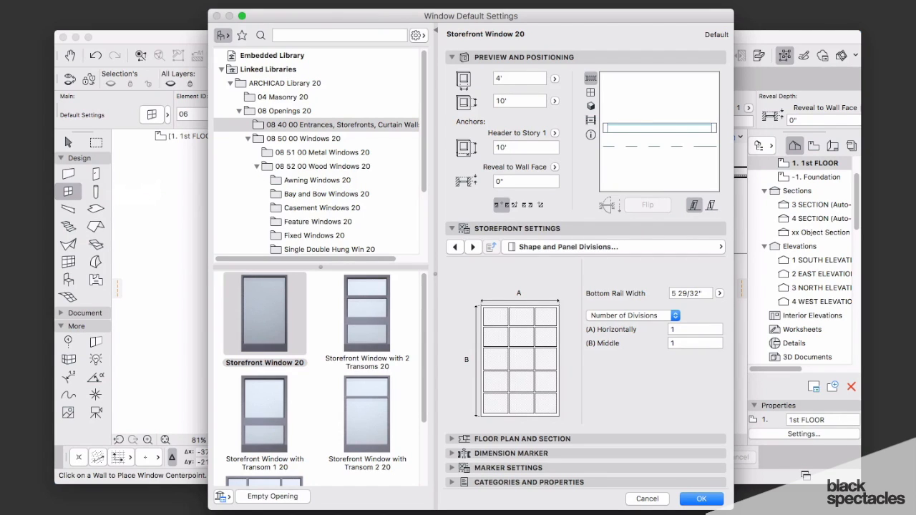
Step: Make W2 Casement 20 (5' by 5') the default window from Casement Windows 20
click(320, 207)
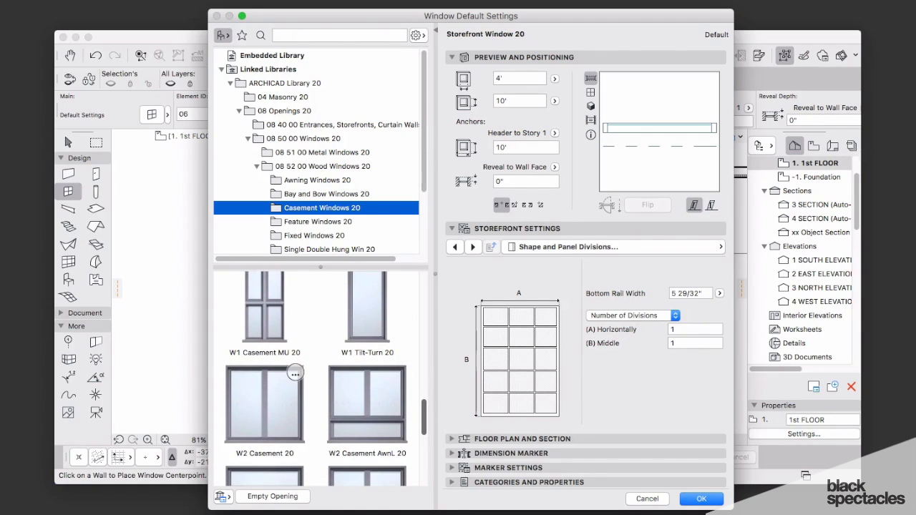
click(264, 404)
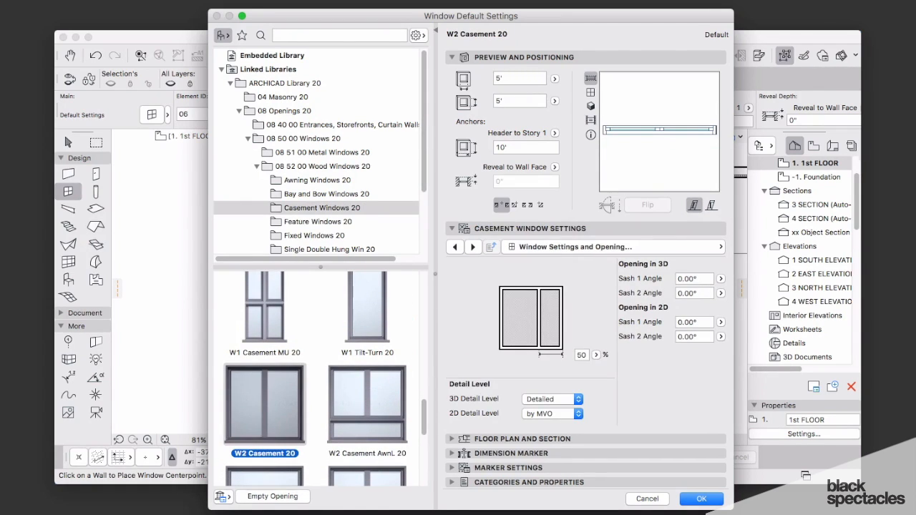
click(701, 499)
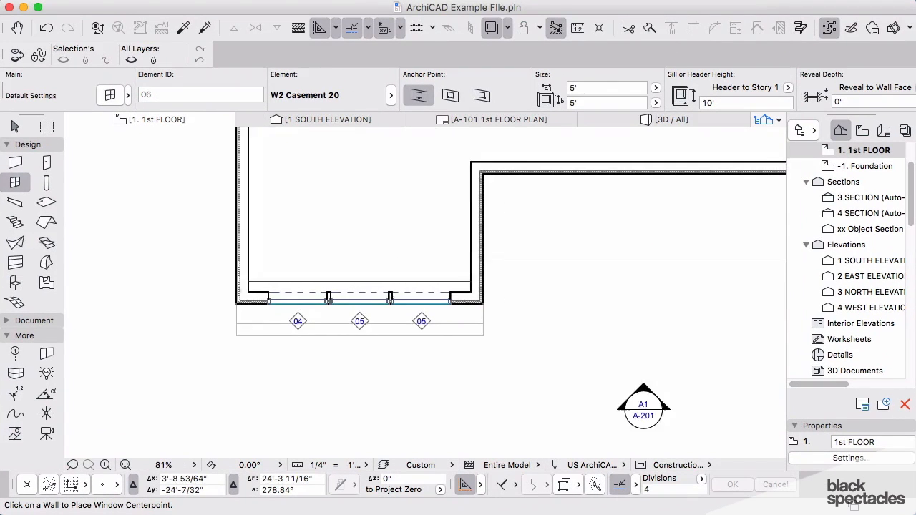
Step: Set the special snap mode to equal divisions of the wall
scroll(down, 3)
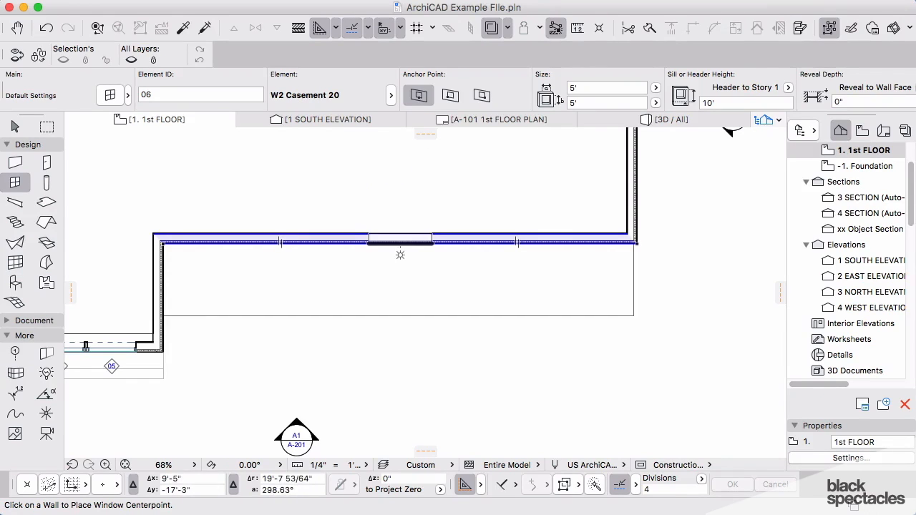
mouse_move(519, 255)
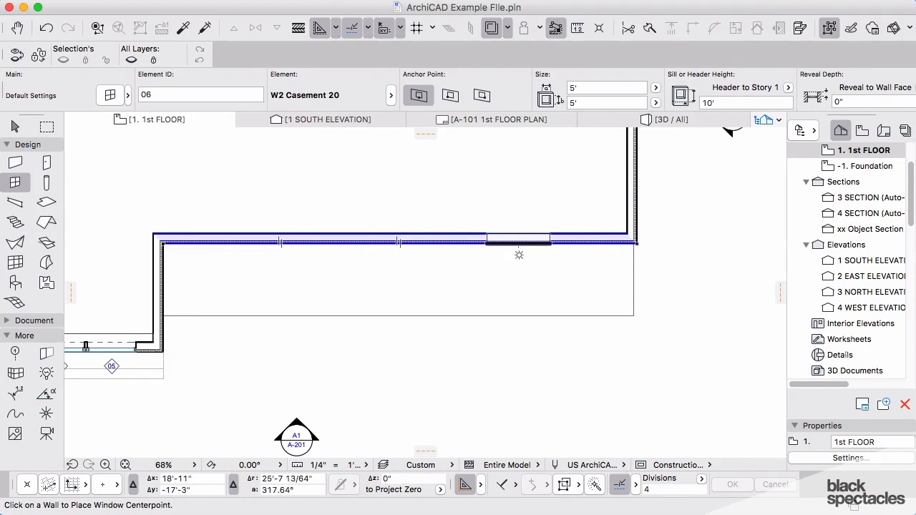
click(702, 478)
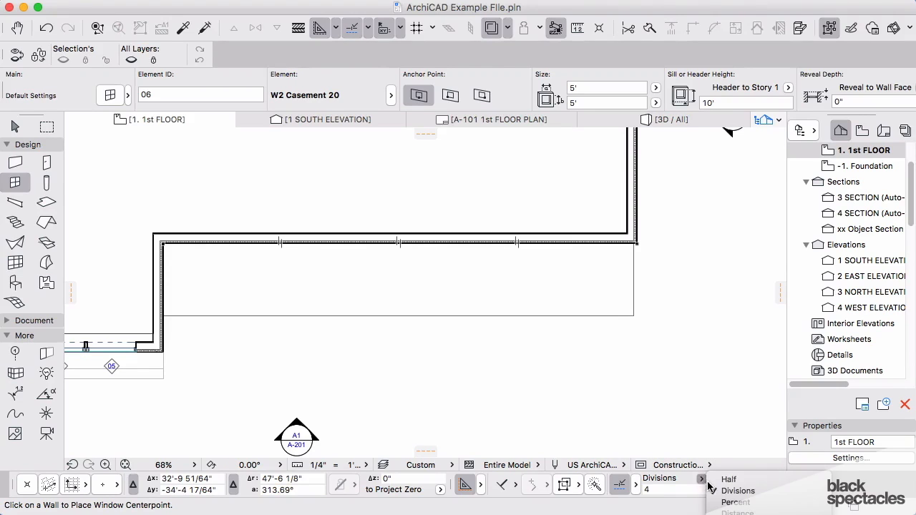
click(738, 491)
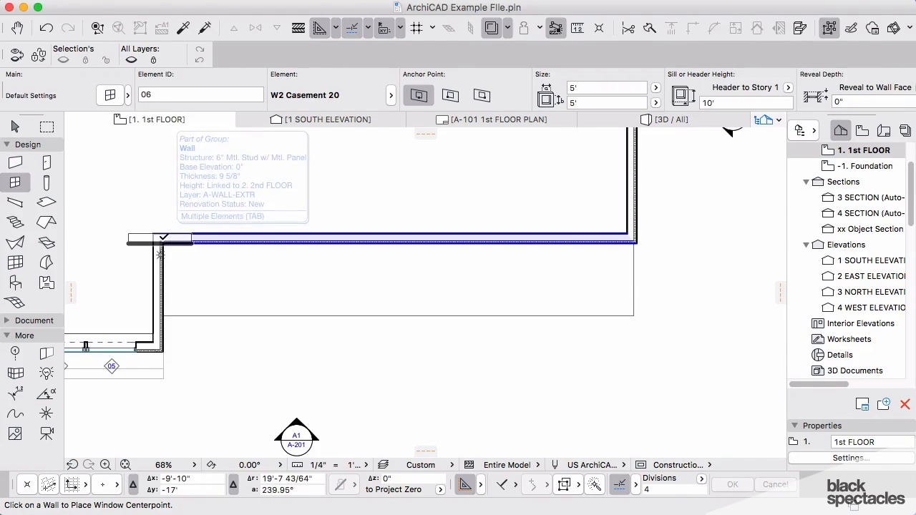
Step: Place W2 casement windows at the wall's division points along the long upper wall
click(161, 240)
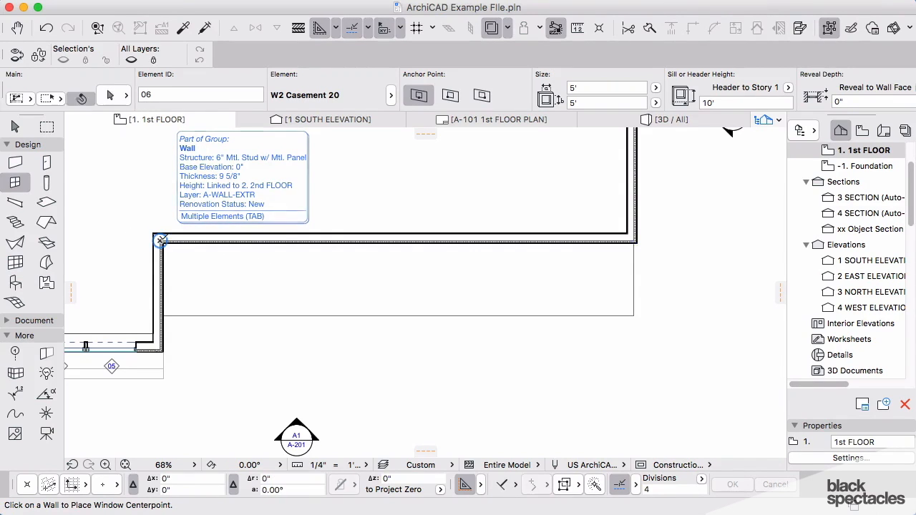
click(160, 240)
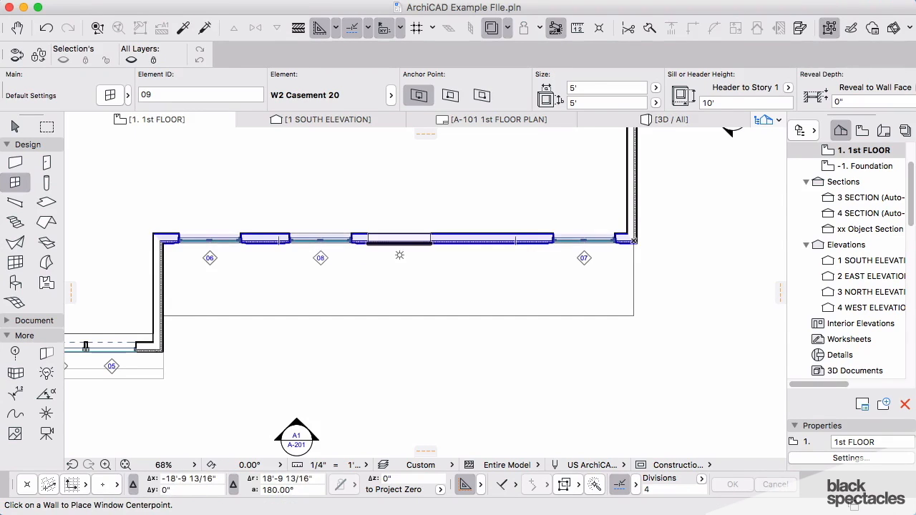
click(399, 238)
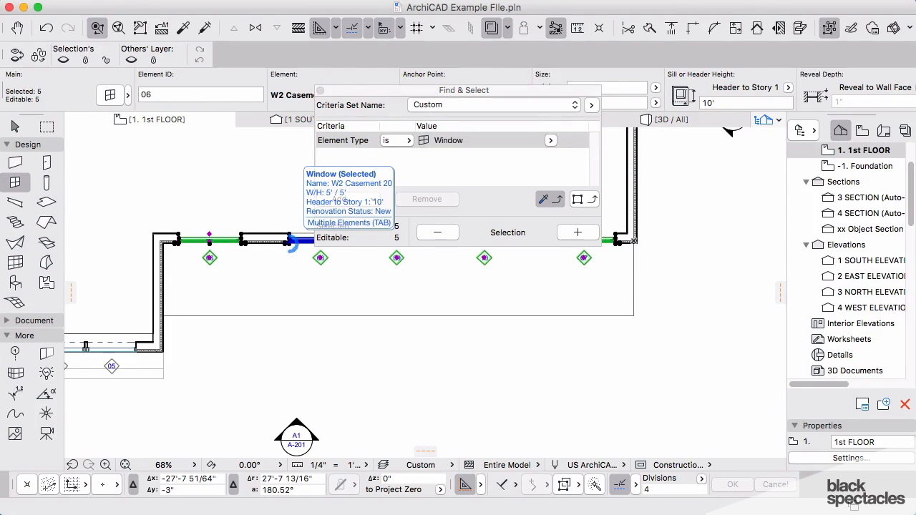
Step: Browse Find & Select criteria to Geometry > Header Height, keeping the five windows selected
click(341, 199)
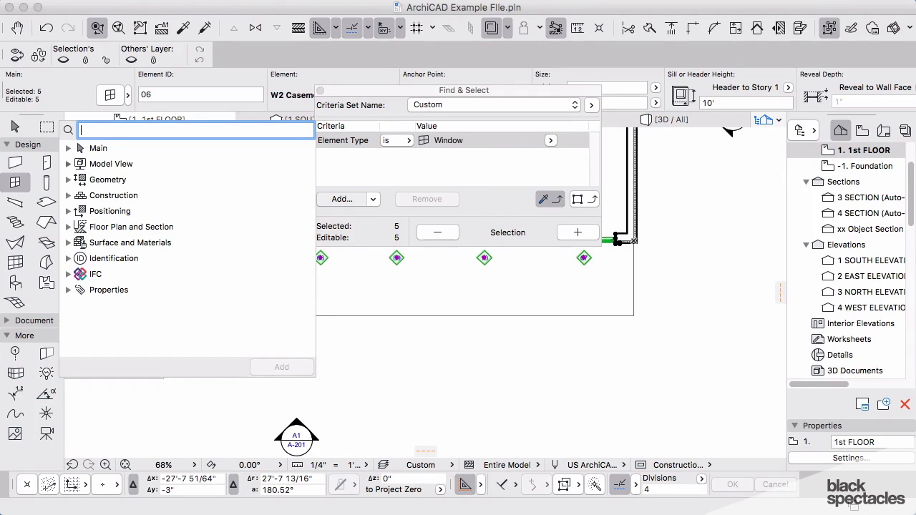
click(68, 163)
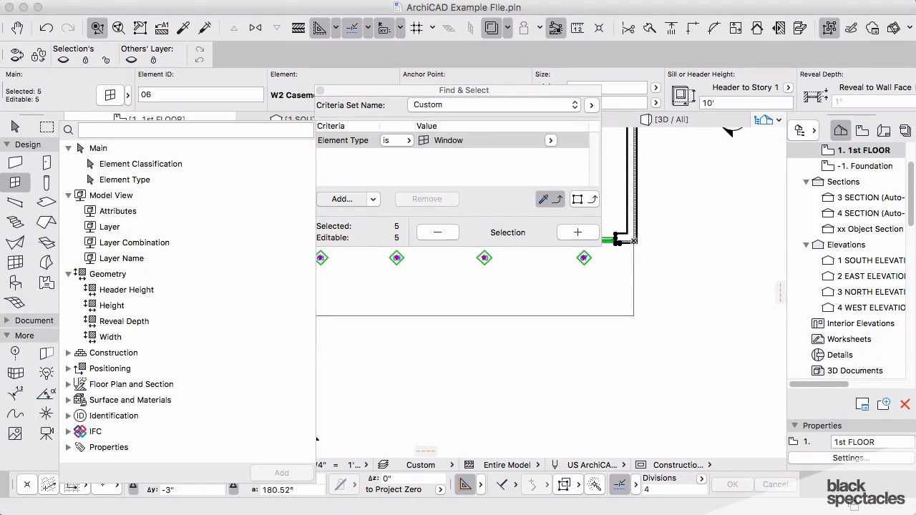
click(127, 290)
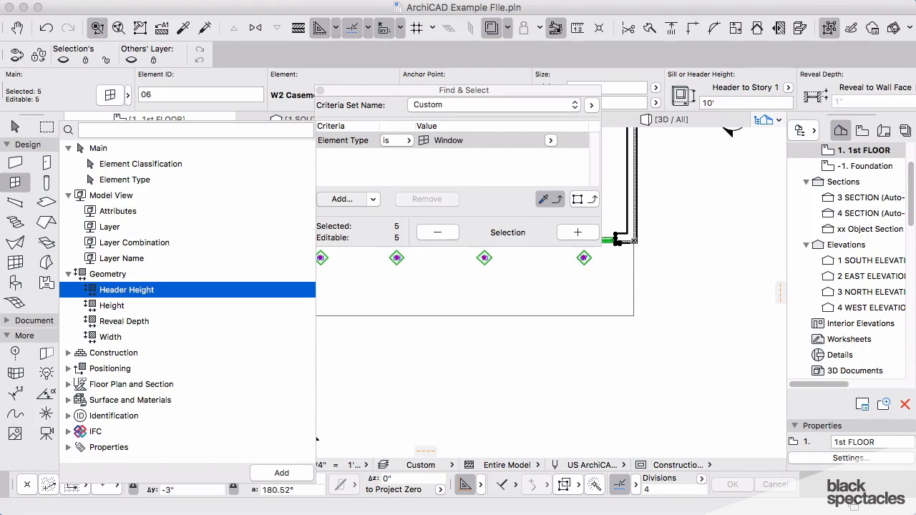
click(111, 305)
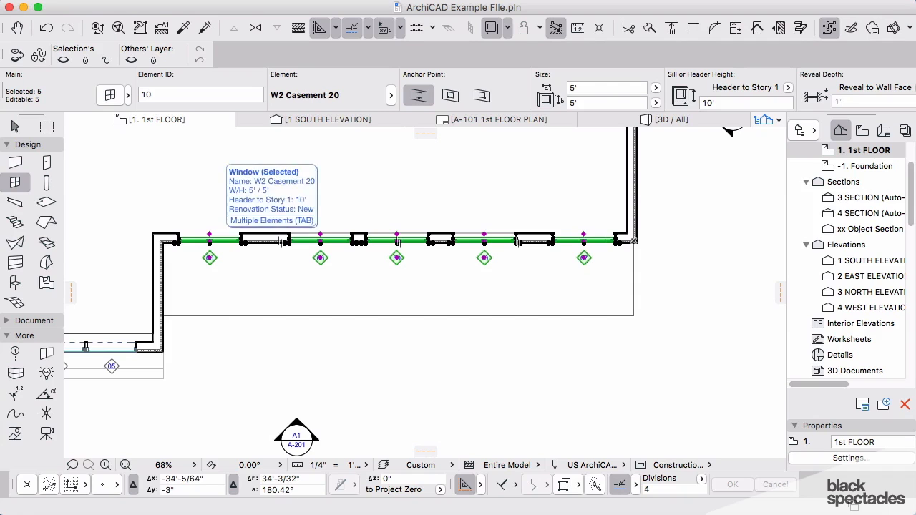
Step: List the Edit menu commands to reach Distribute for the selected windows
click(96, 5)
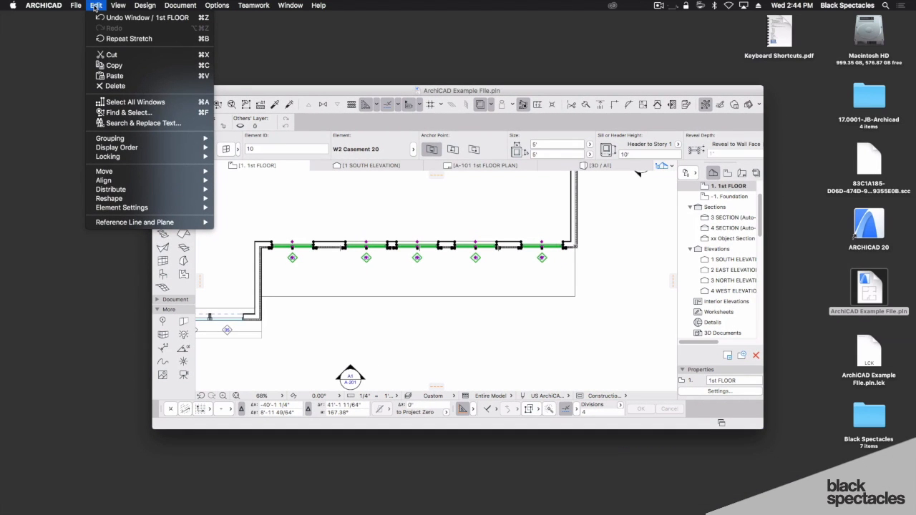
mouse_move(110, 189)
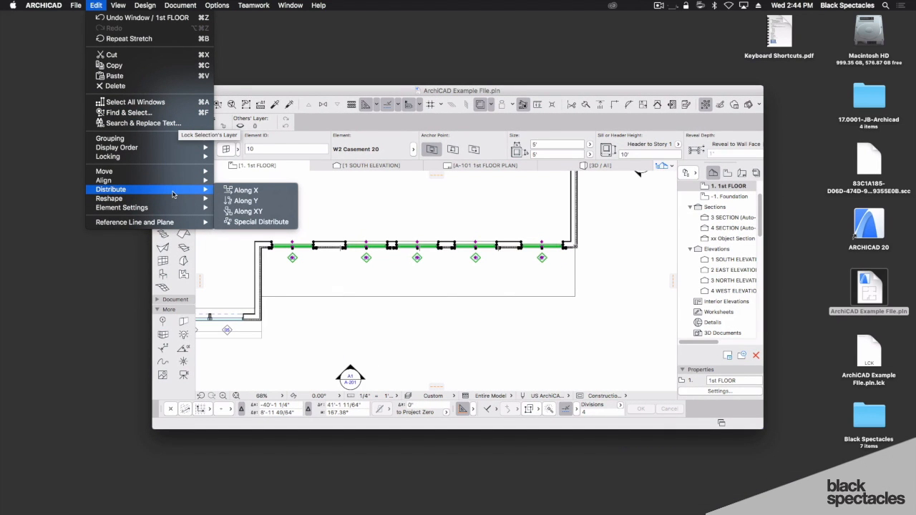
mouse_move(247, 211)
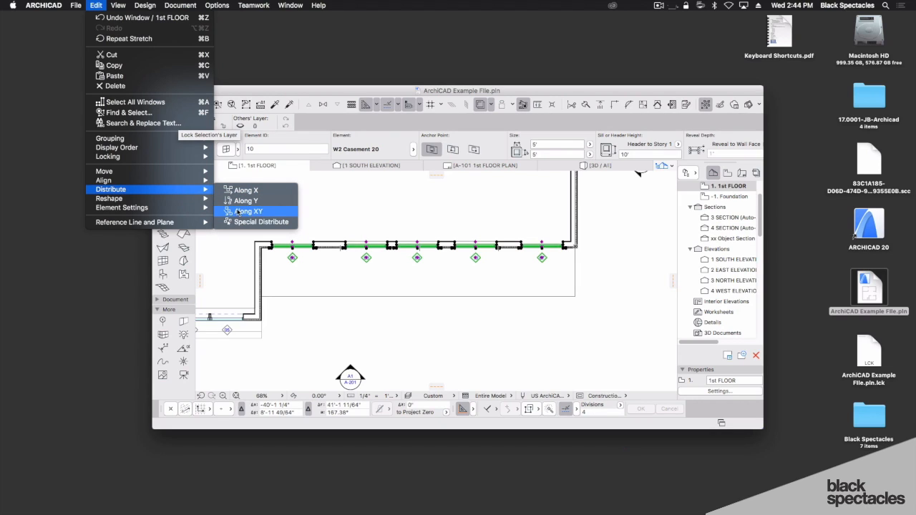
mouse_move(247, 201)
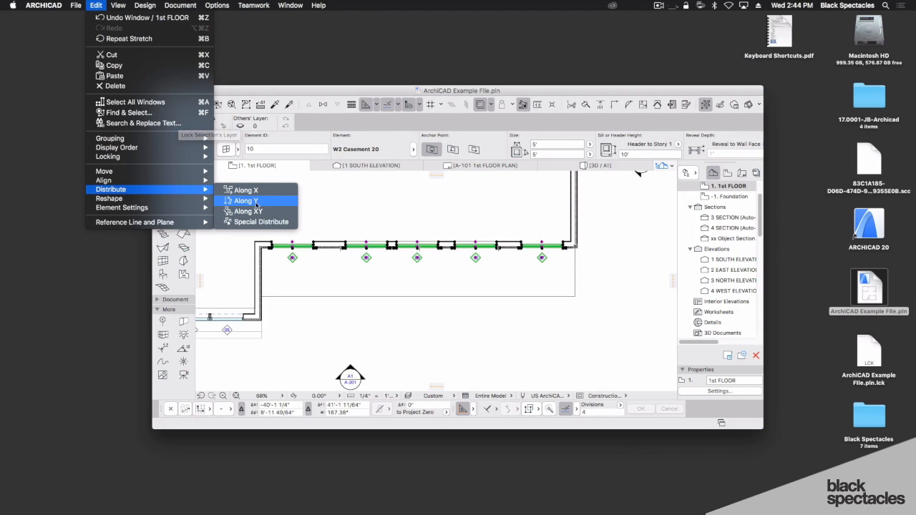
mouse_move(247, 191)
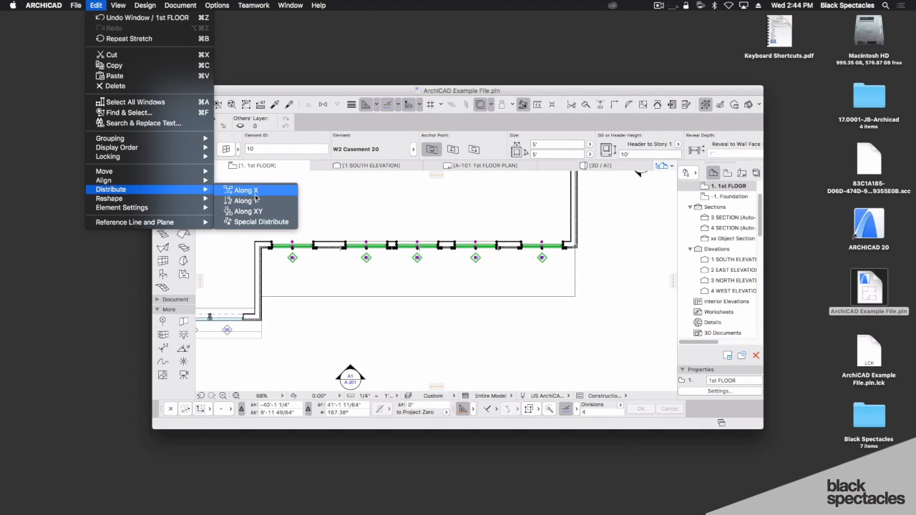
mouse_move(256, 222)
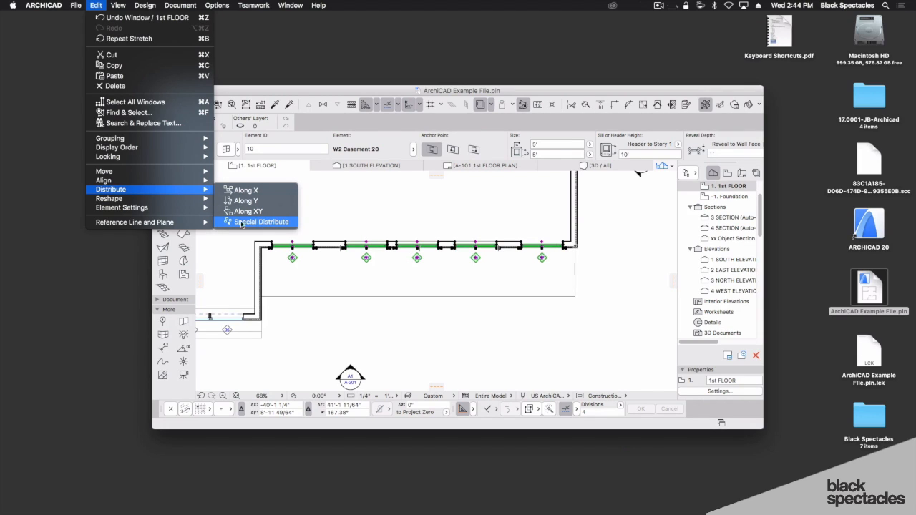
mouse_move(265, 228)
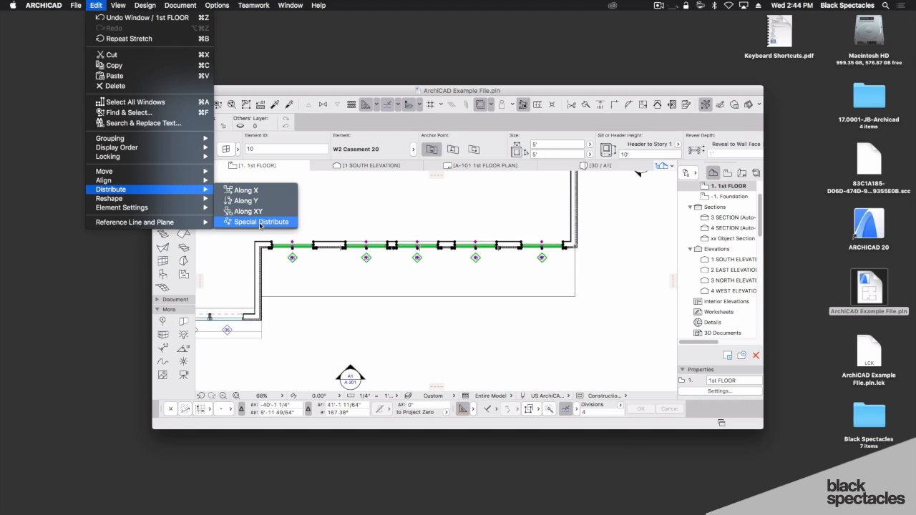
mouse_move(149, 199)
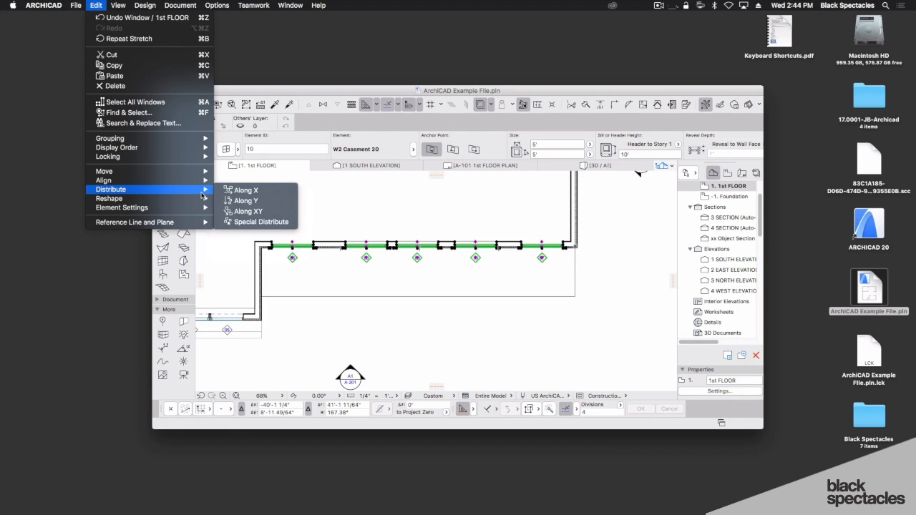
mouse_move(246, 190)
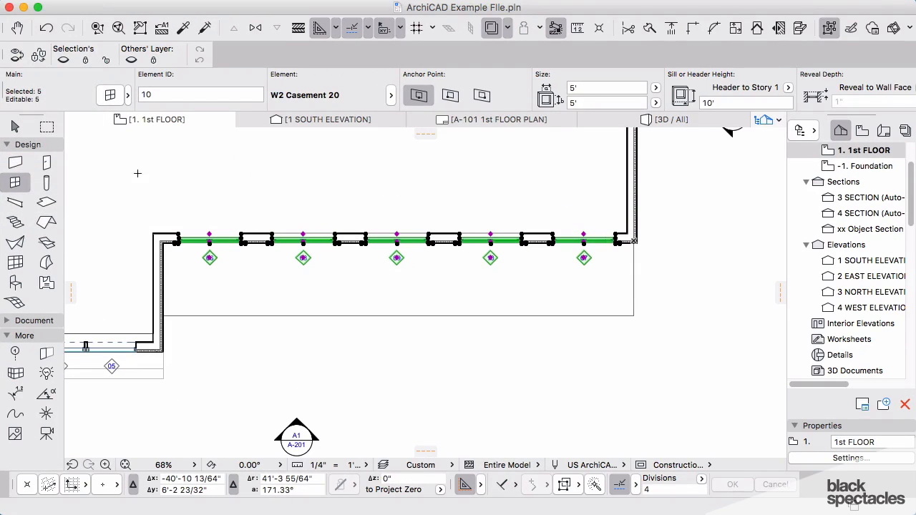
mouse_move(453, 245)
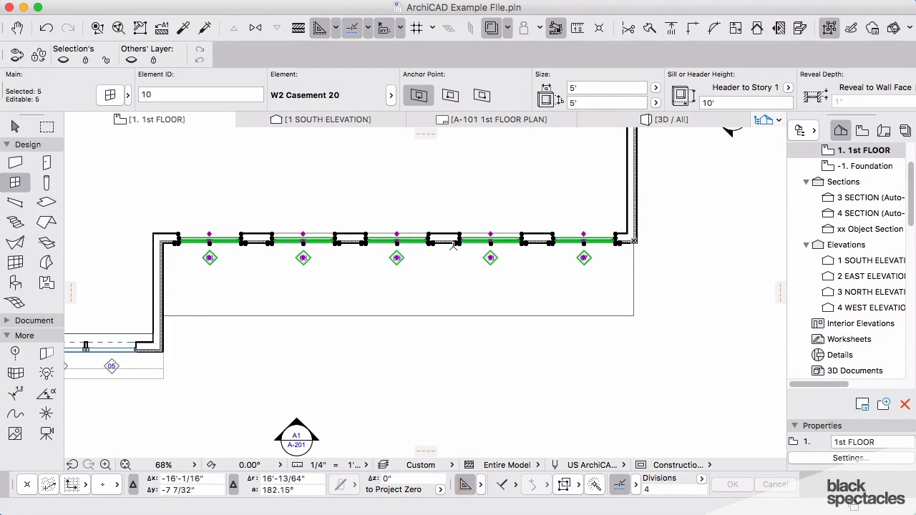
mouse_move(266, 258)
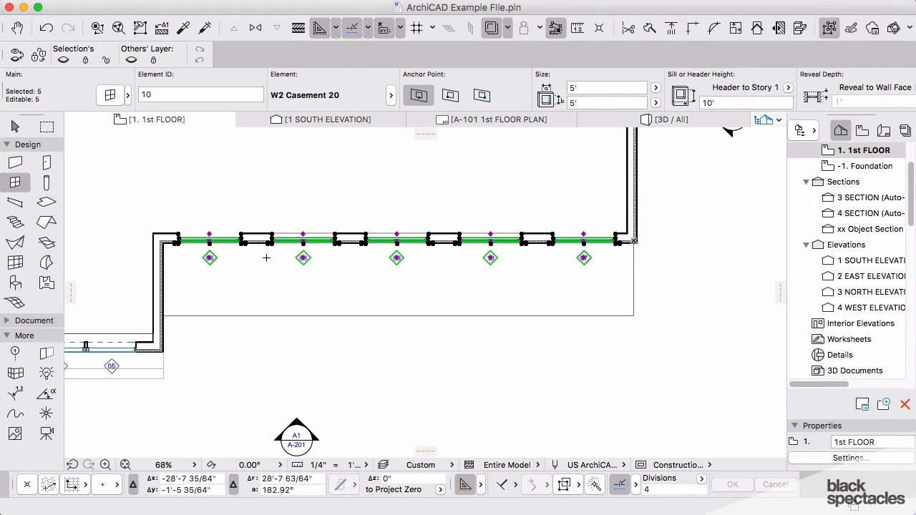
mouse_move(274, 264)
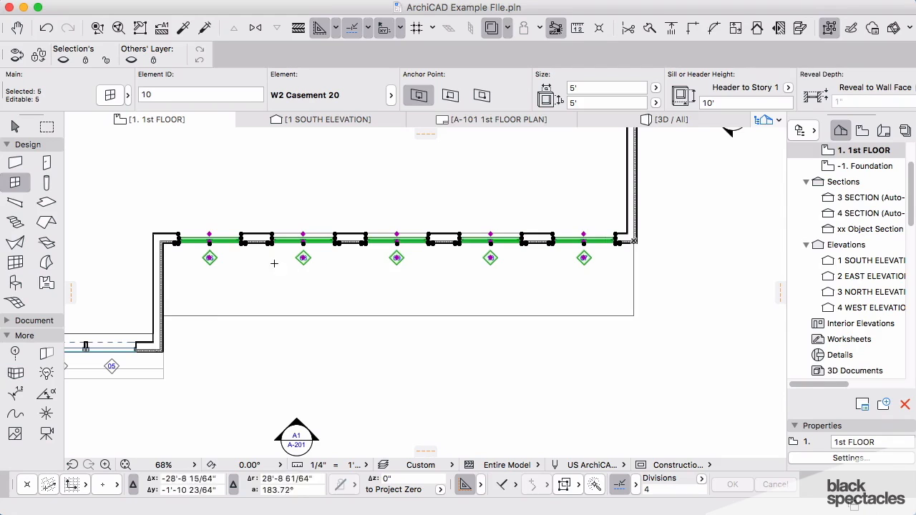
mouse_move(568, 297)
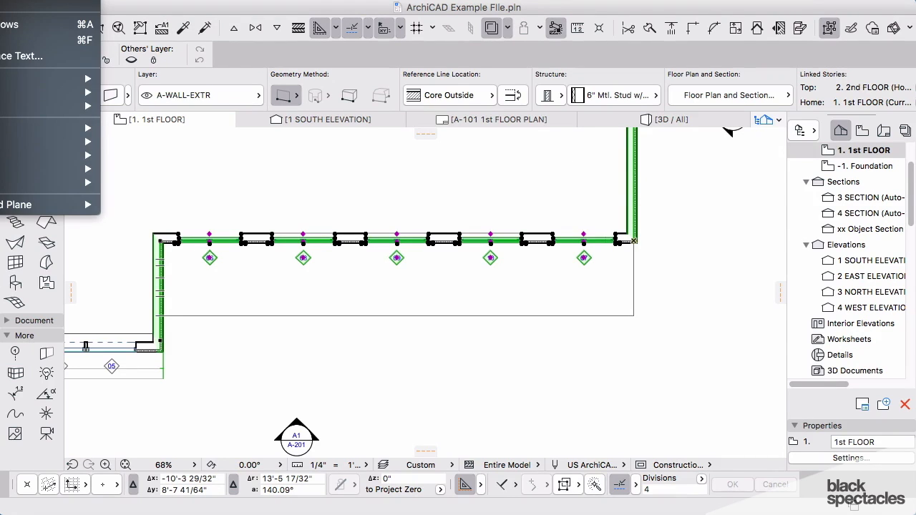
Step: Apply Special Distribute to spread the five windows evenly along the whole wall
click(43, 155)
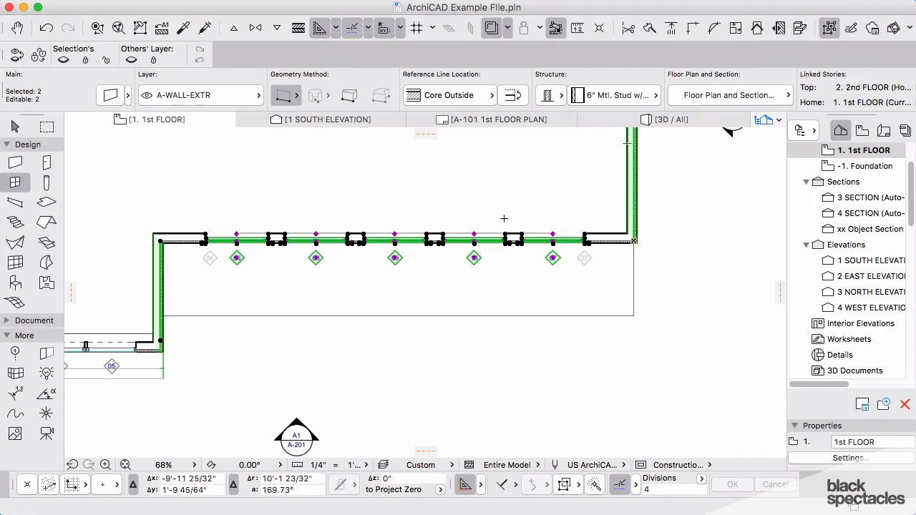
mouse_move(295, 219)
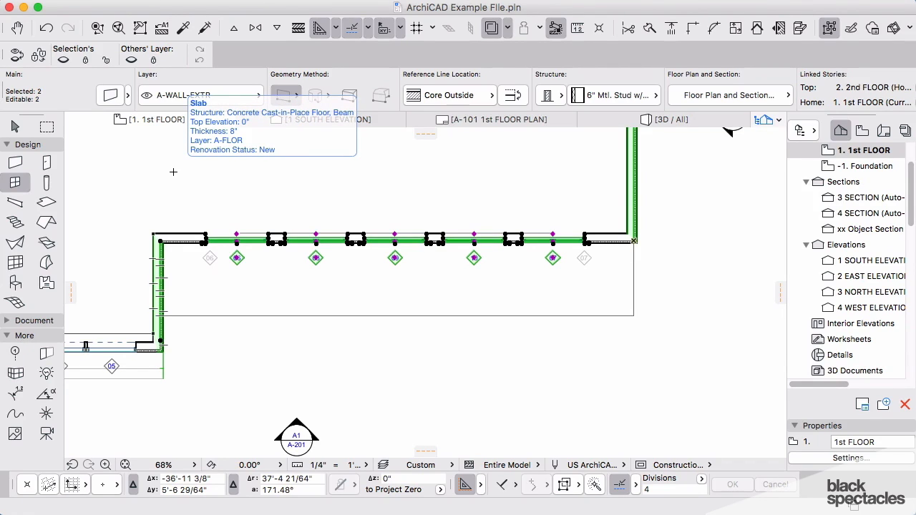
mouse_move(412, 247)
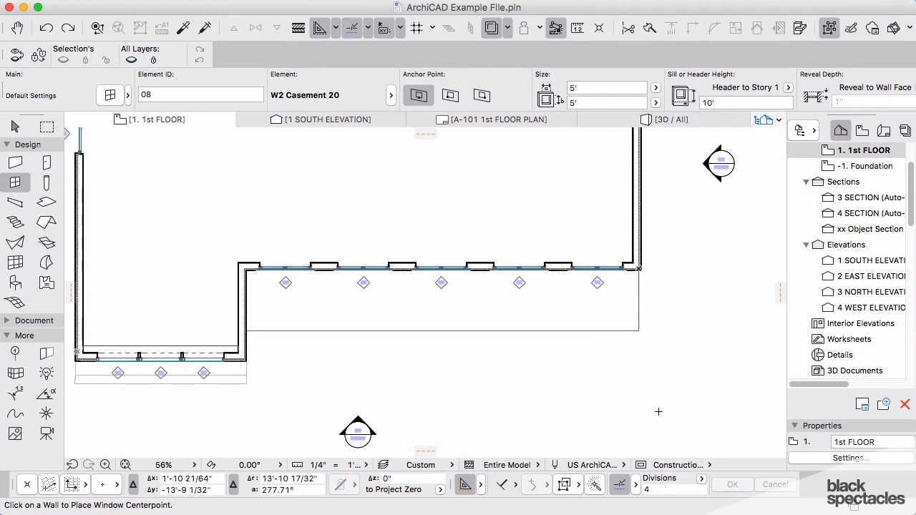
Step: Zoom out on the plan, ready to place more W2 Casement 20 windows
scroll(down, 3)
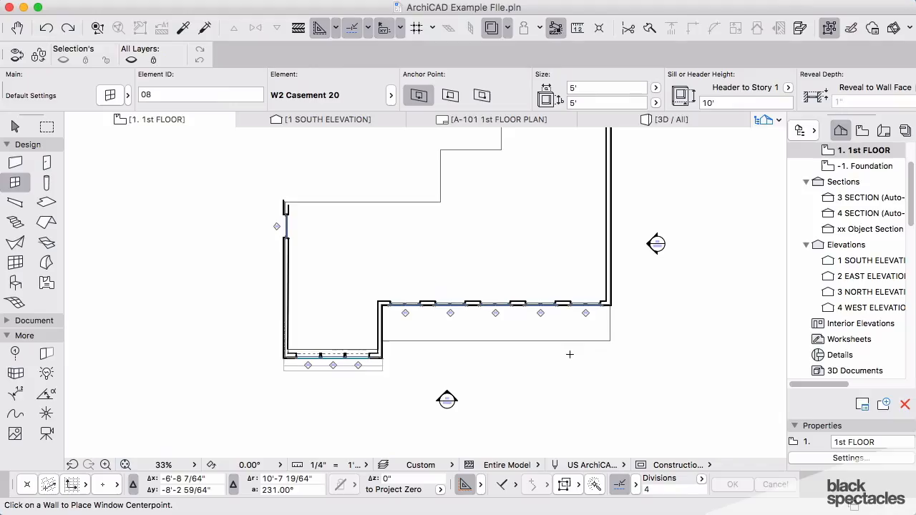